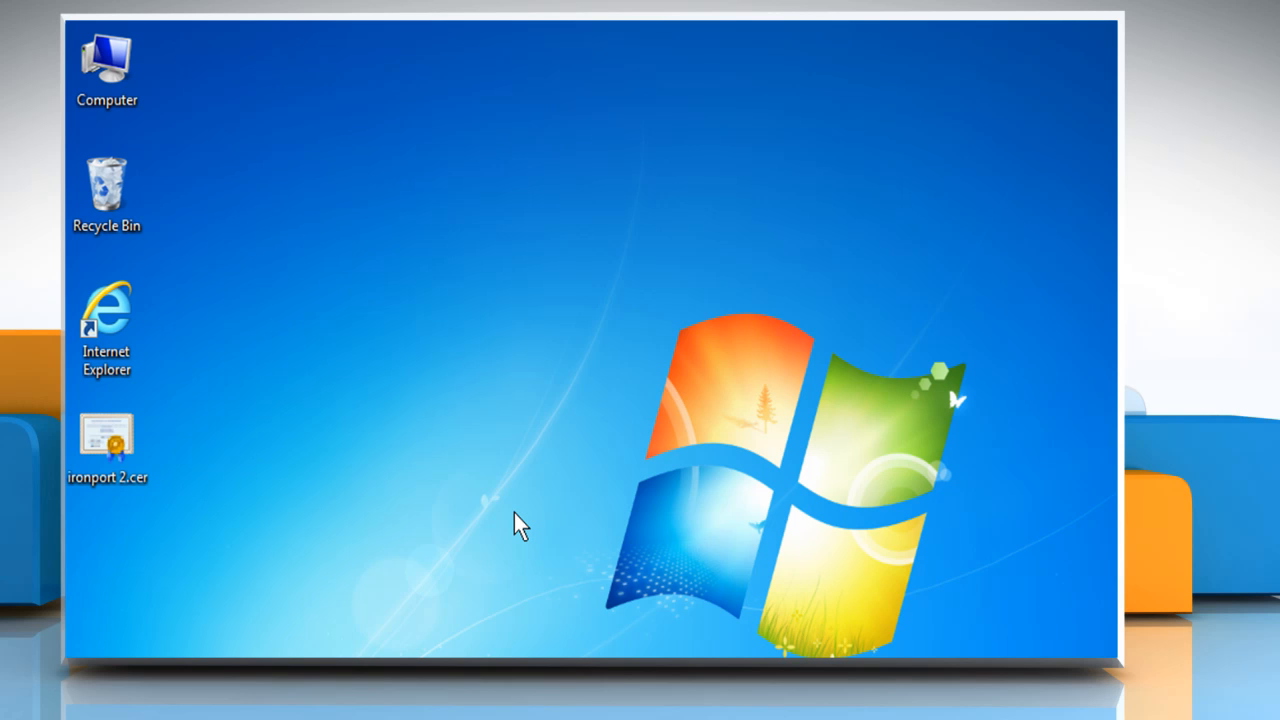
mouse_move(434, 580)
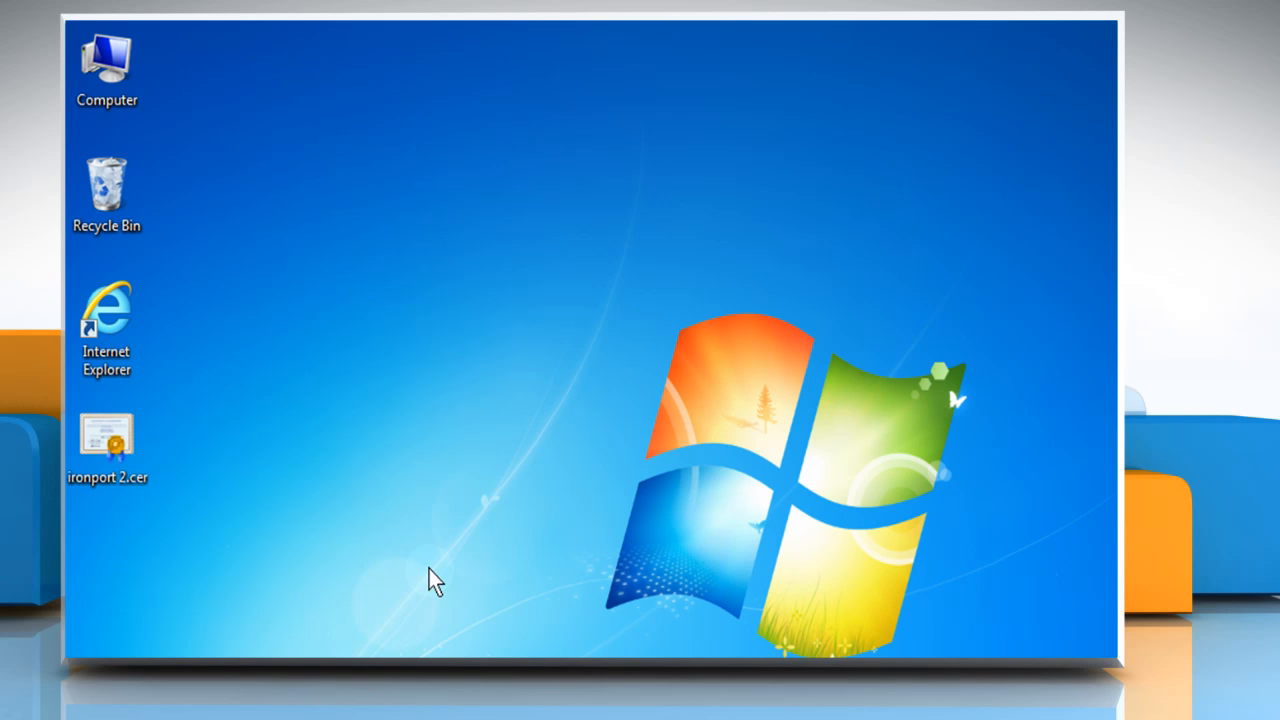
mouse_move(278, 398)
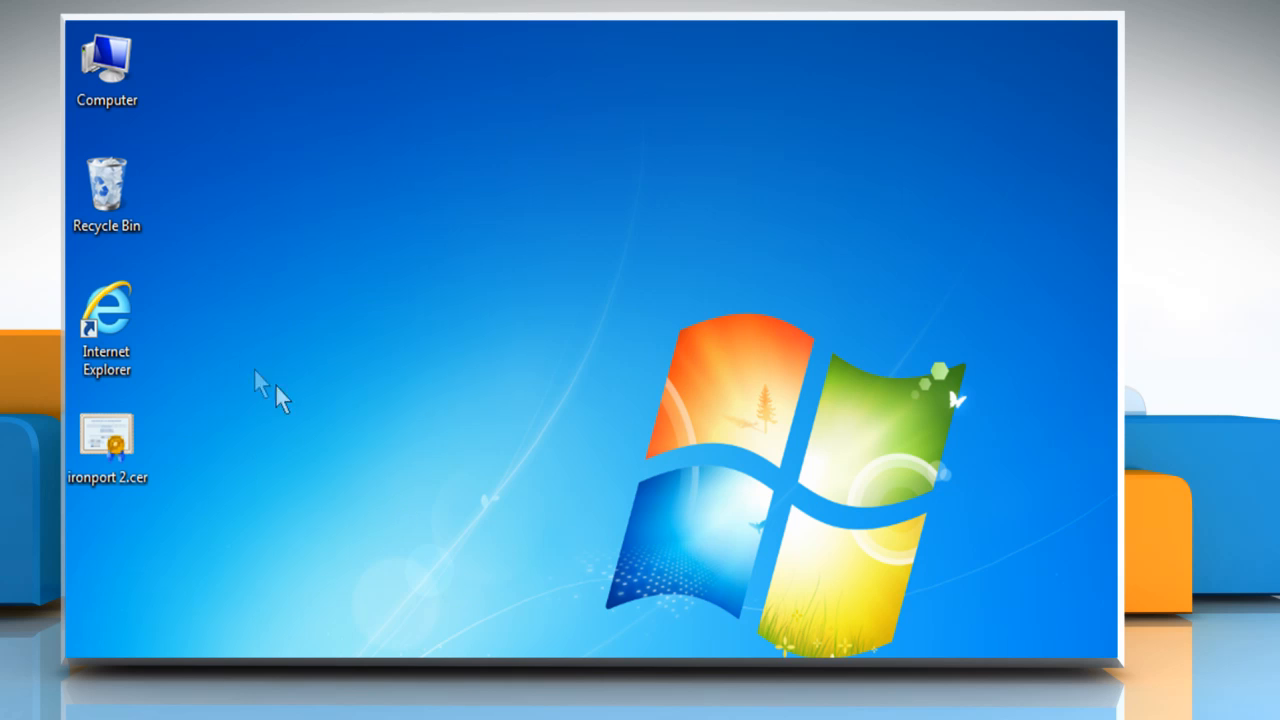
right_click(106, 315)
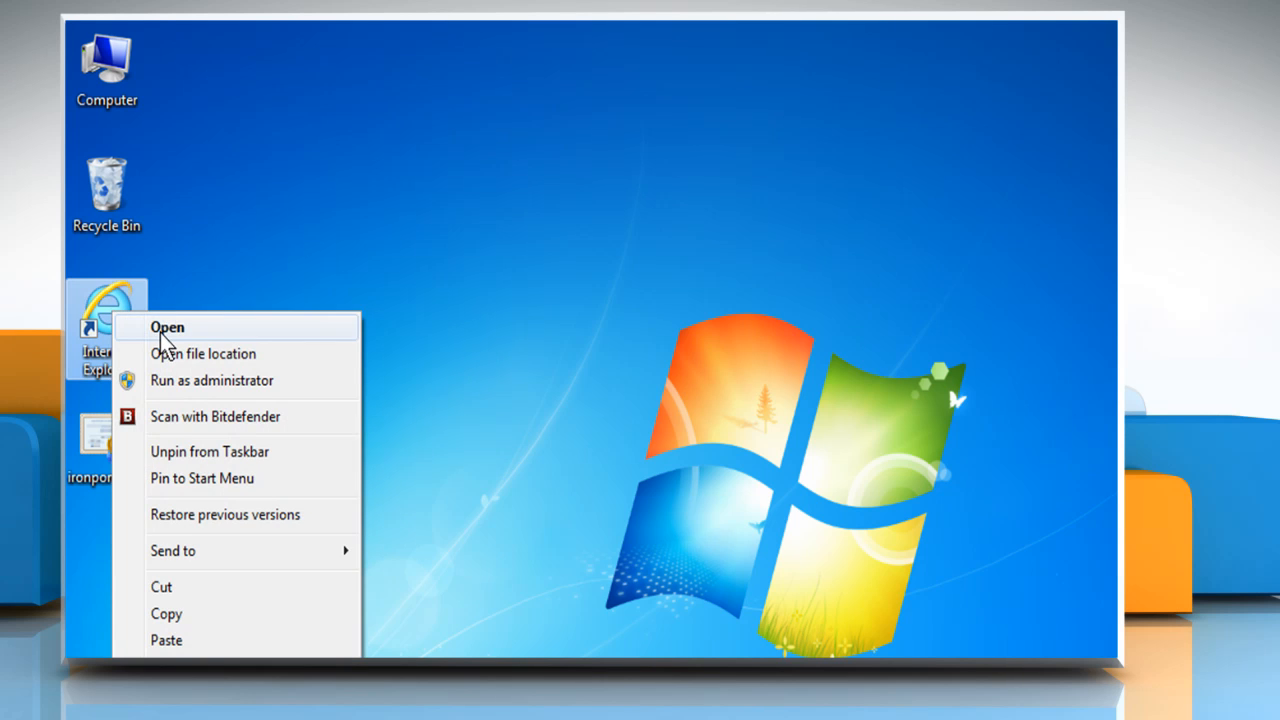
left_click(167, 327)
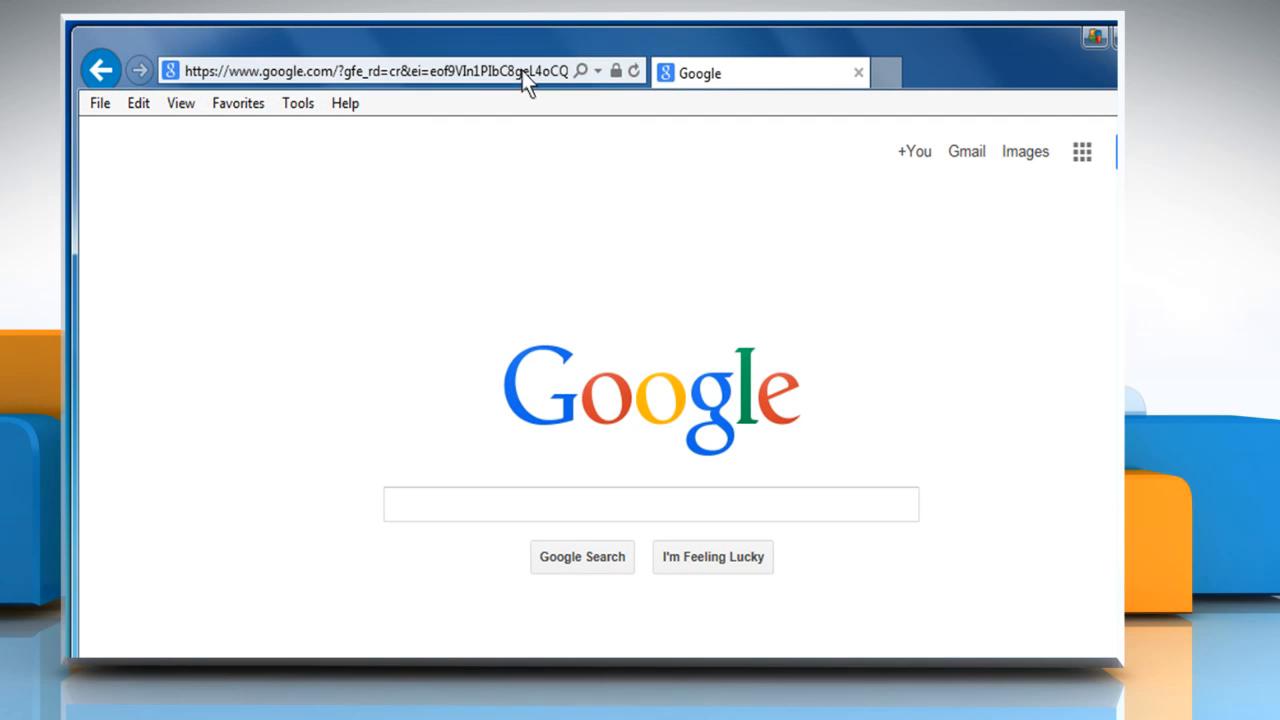
type("www.facebook.com/")
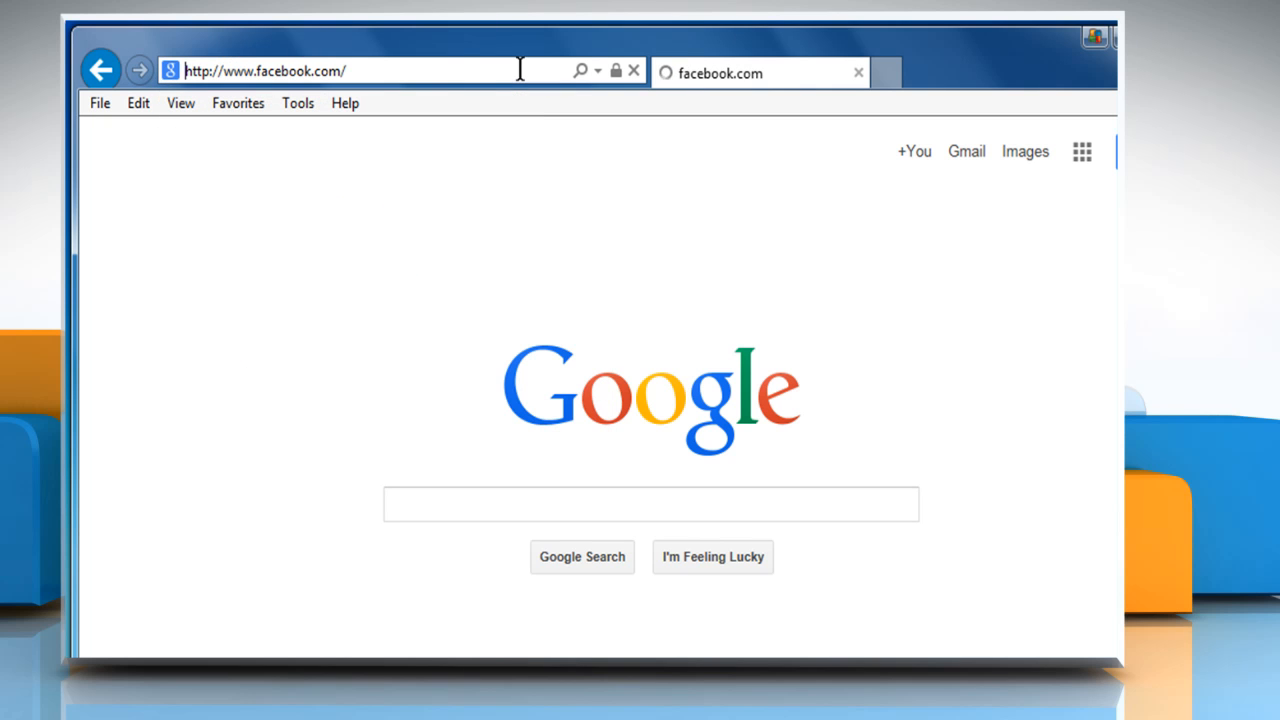
key("enter")
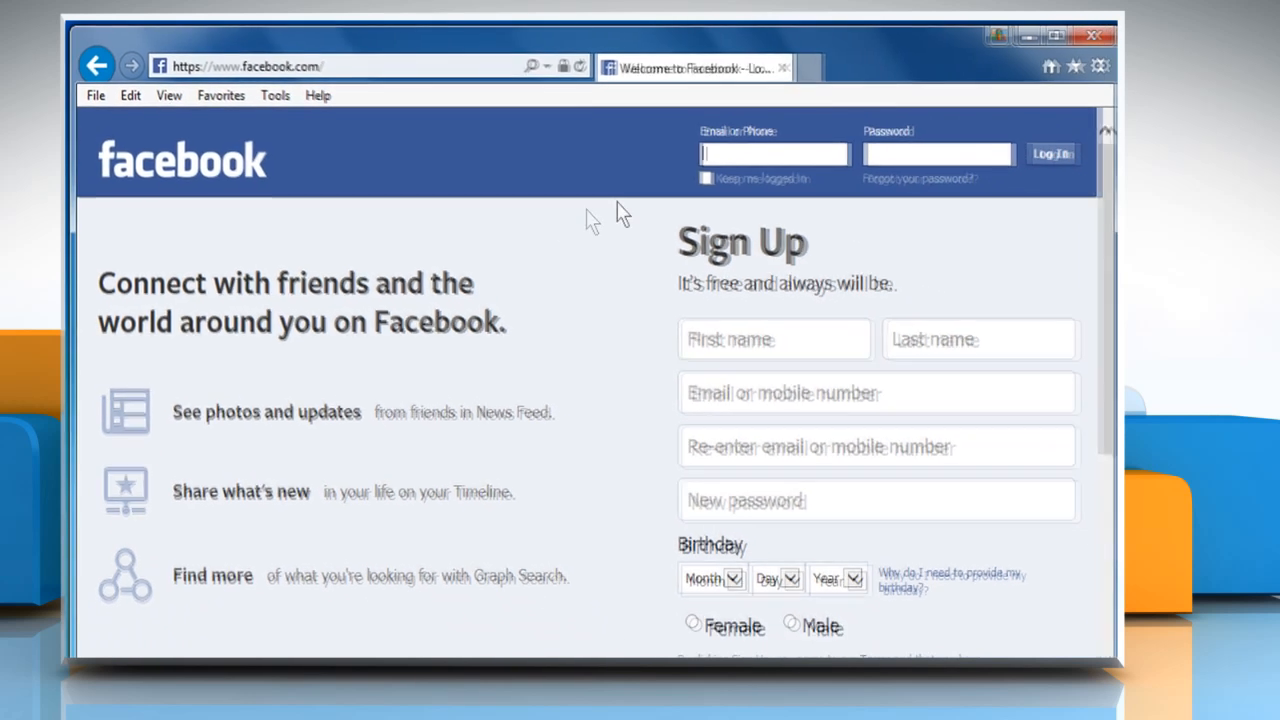
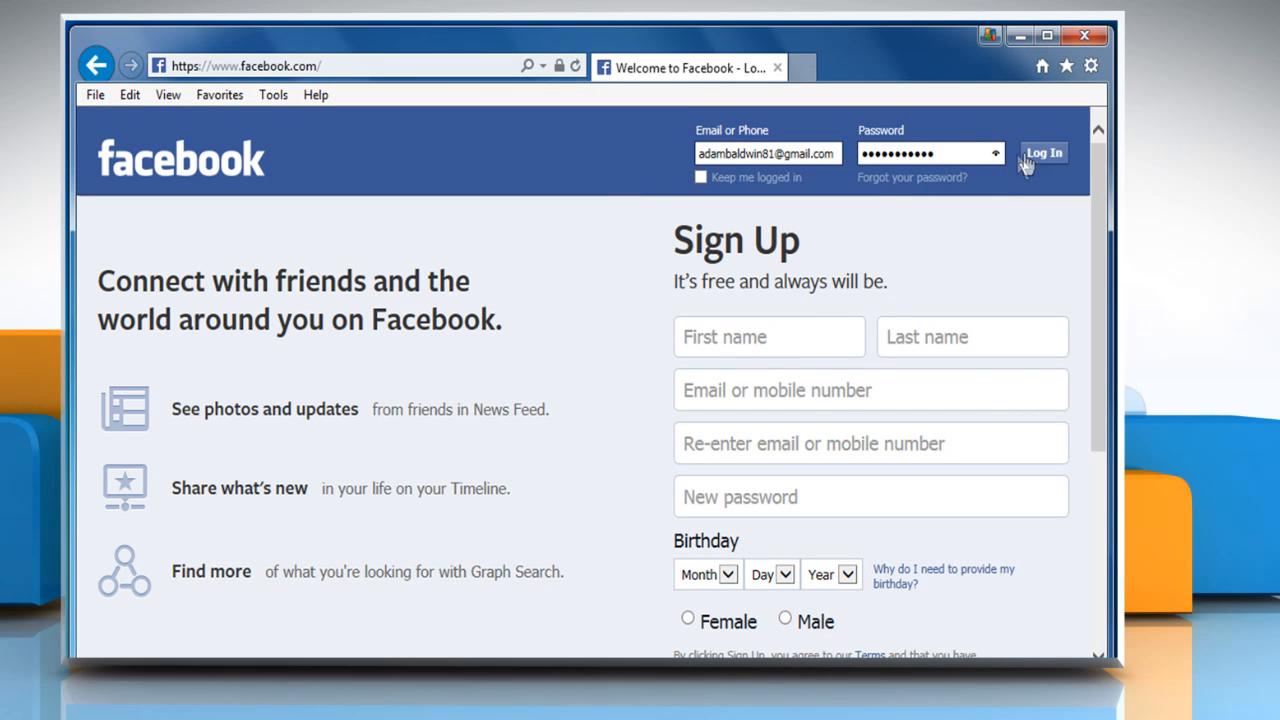
left_click(1043, 153)
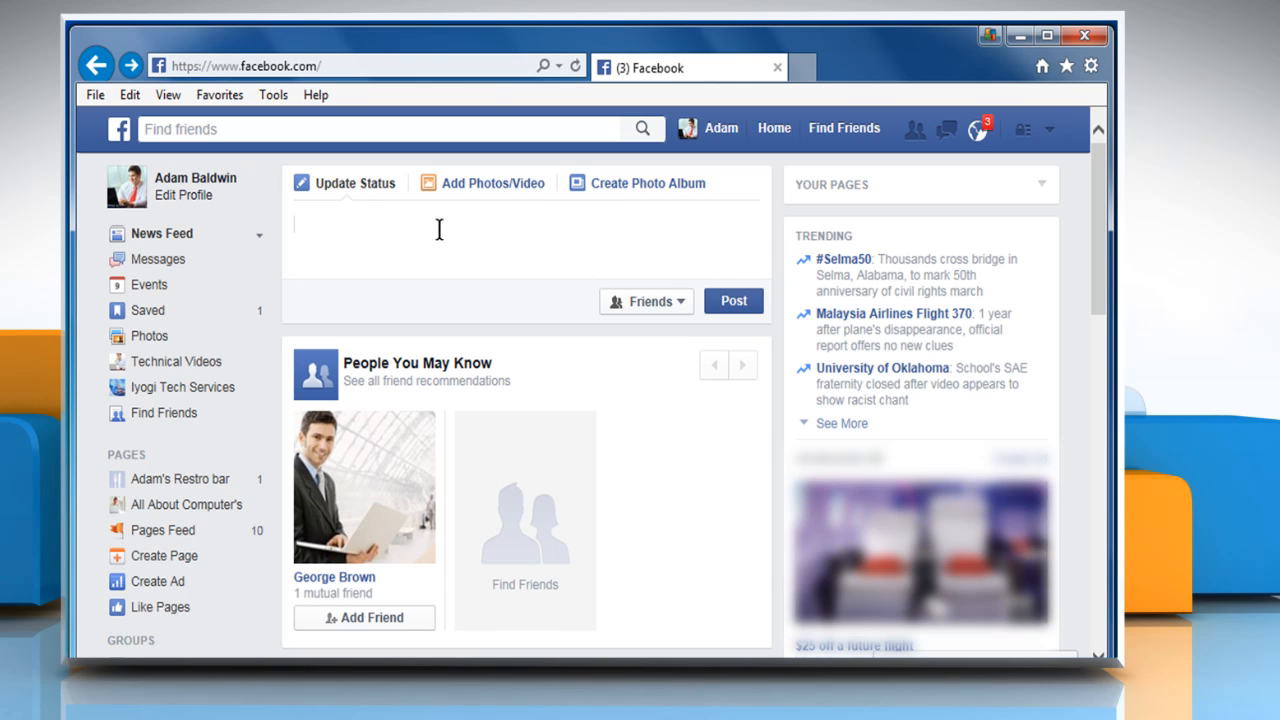
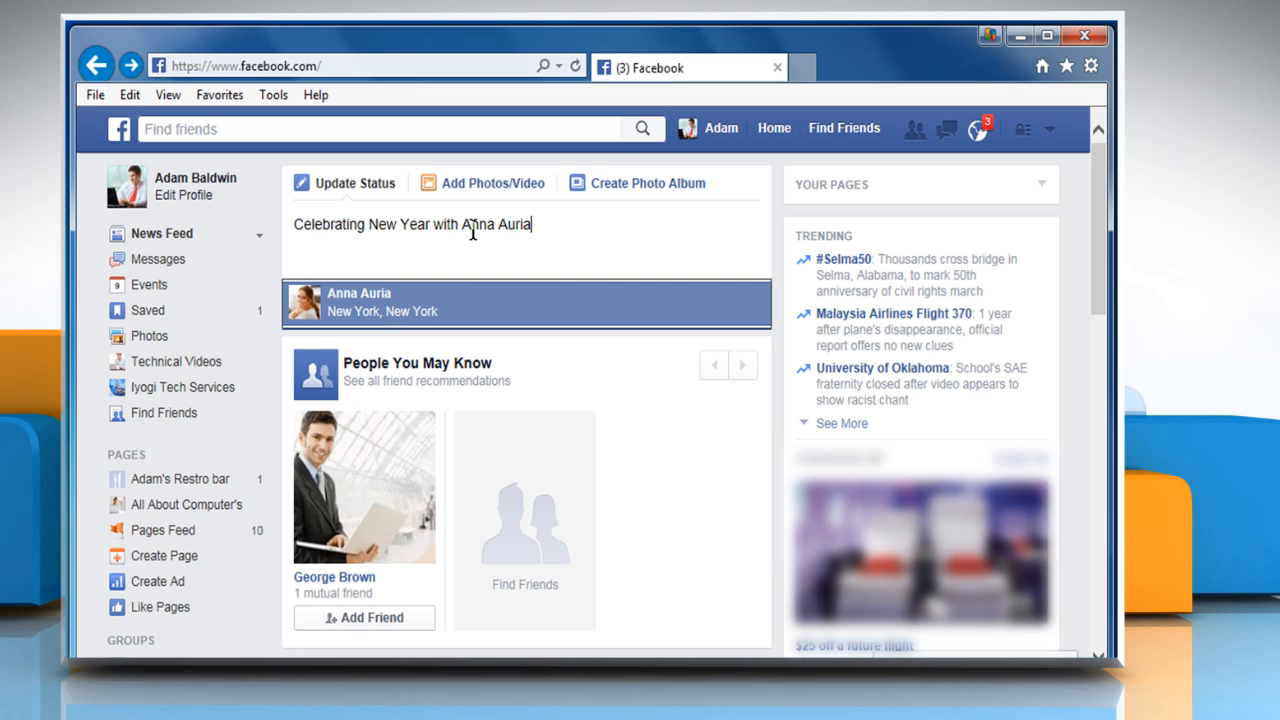
mouse_move(390, 302)
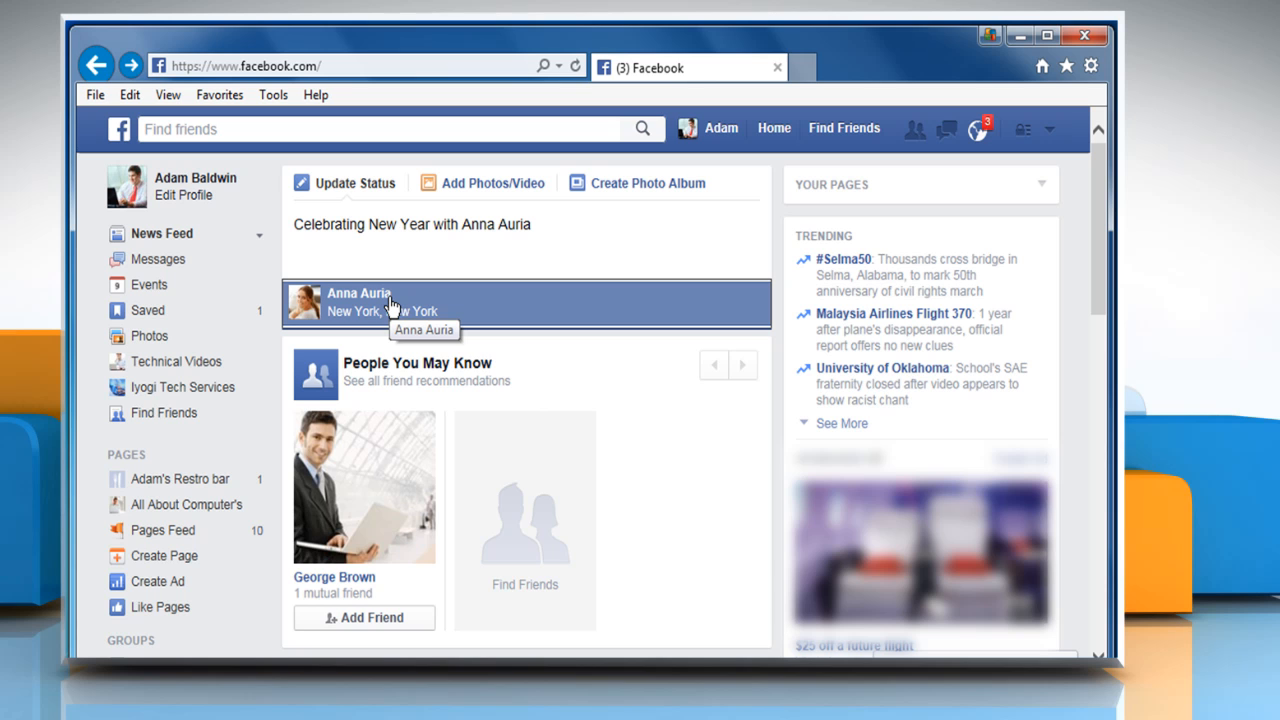
left_click(358, 303)
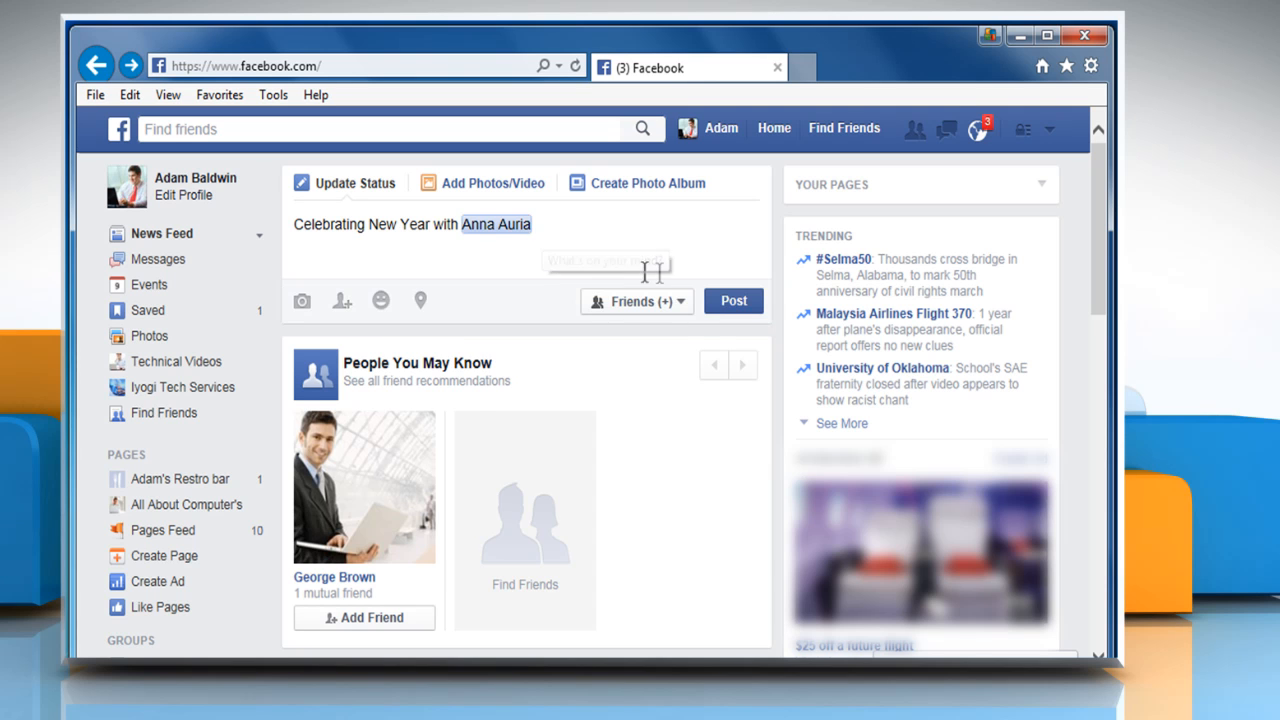
left_click(733, 301)
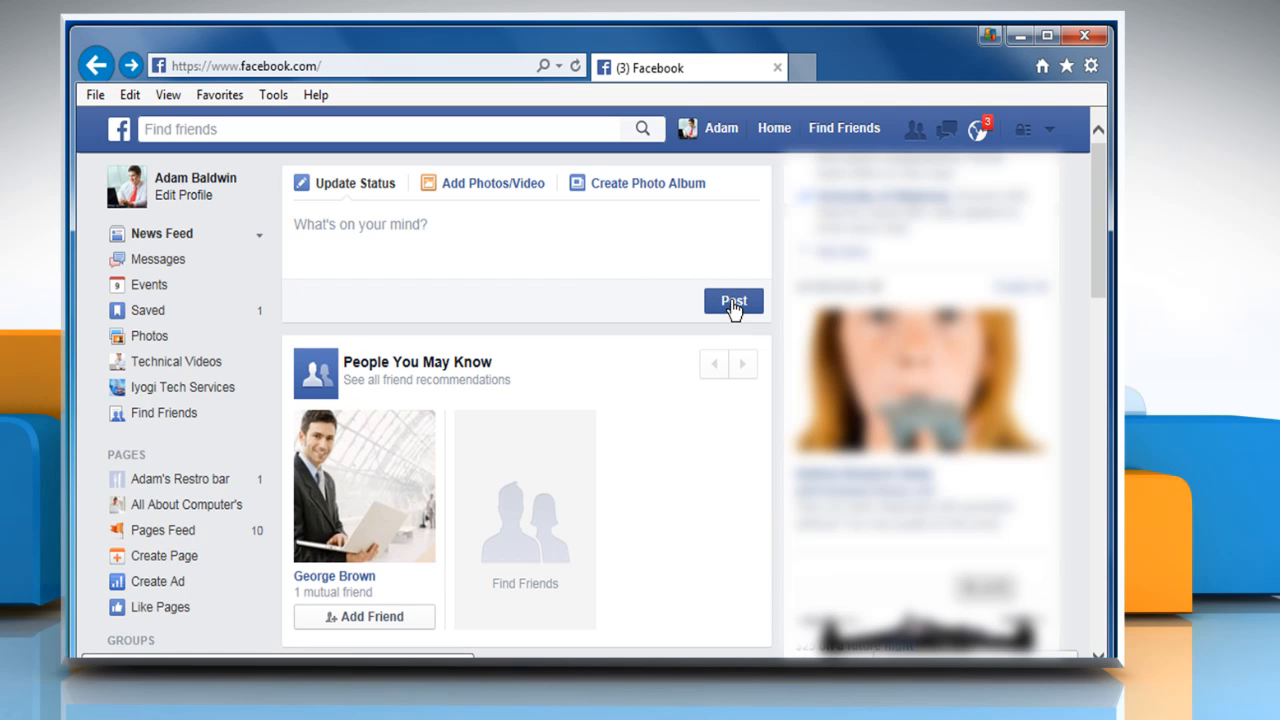
scroll("down", 3)
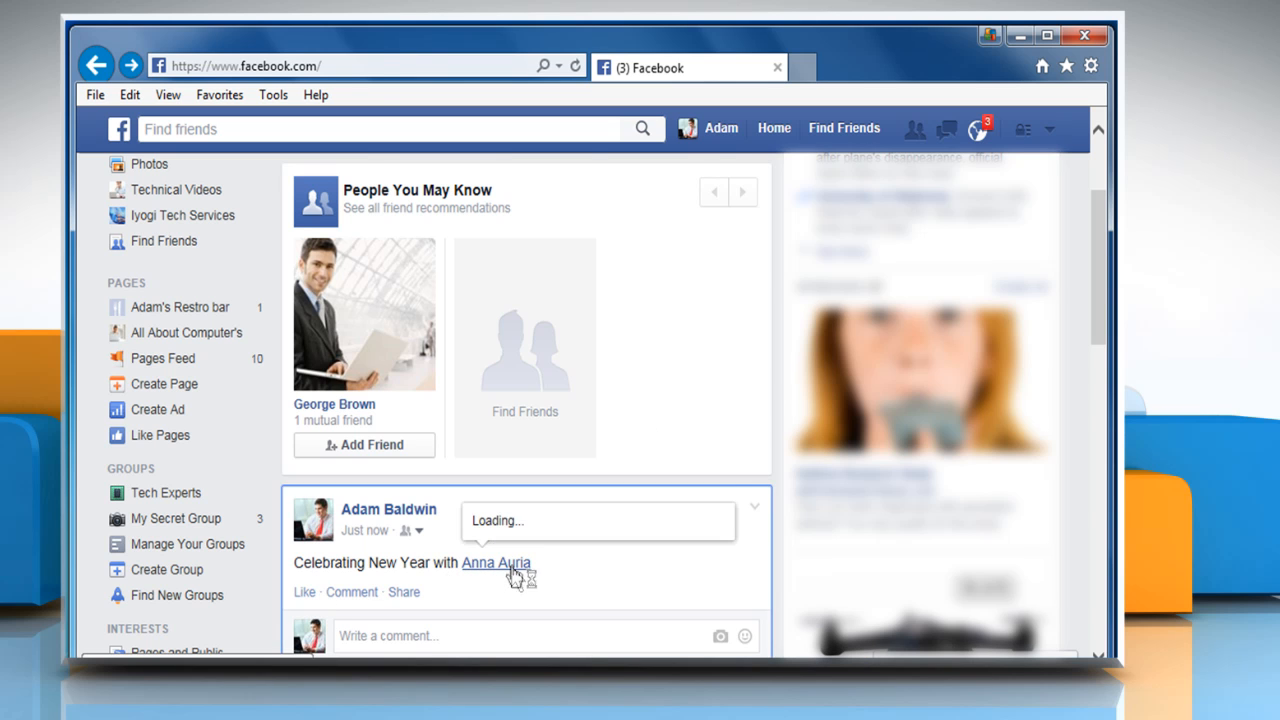
left_click(496, 562)
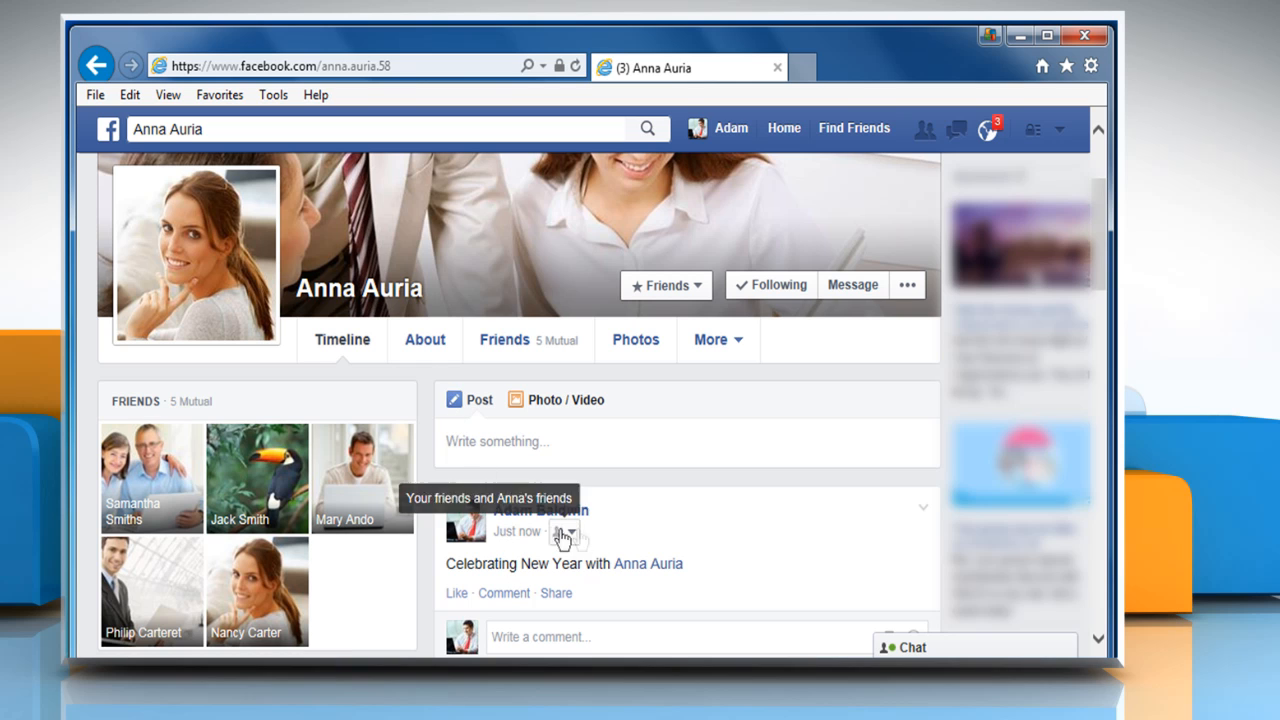
mouse_move(710, 587)
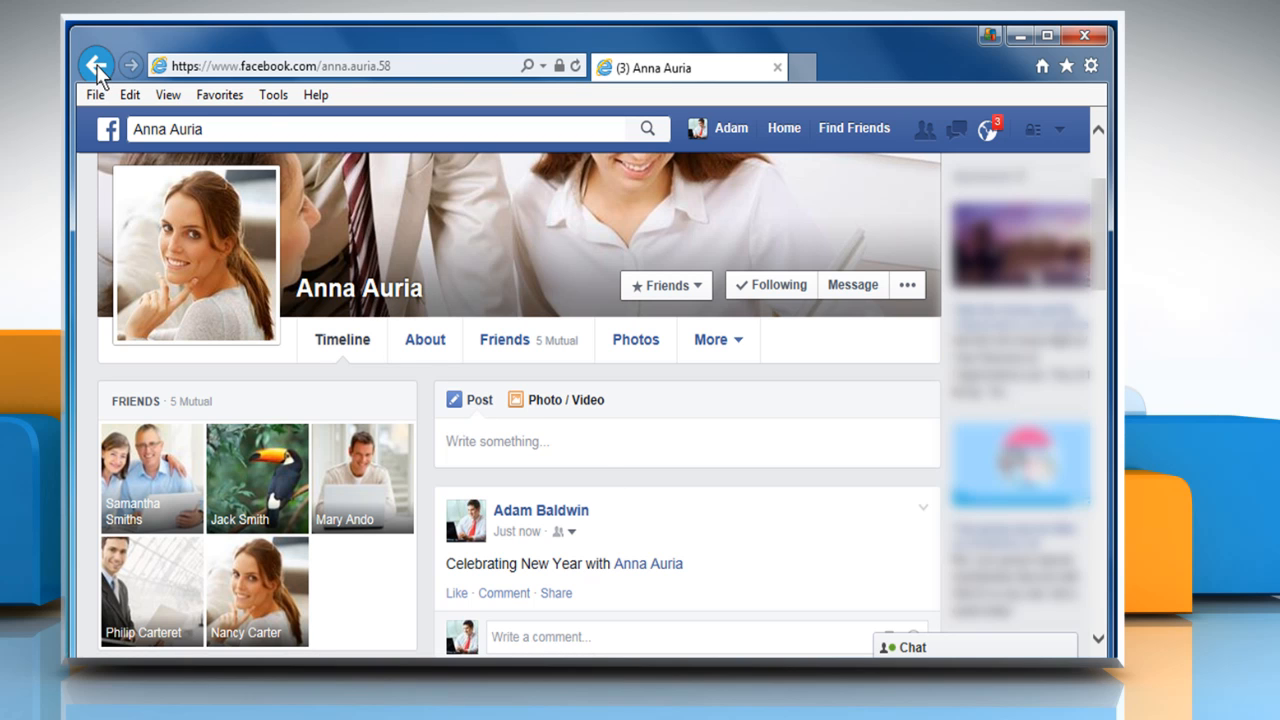
left_click(96, 64)
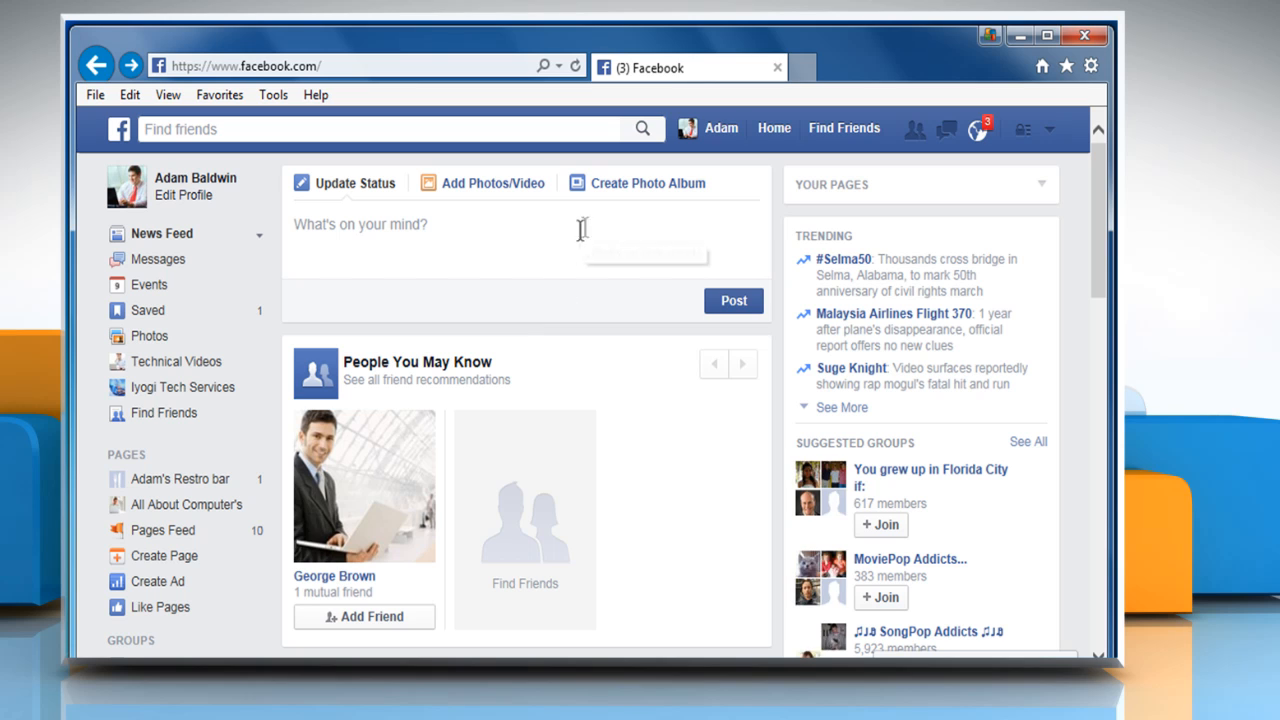
type("Celebrating New Year")
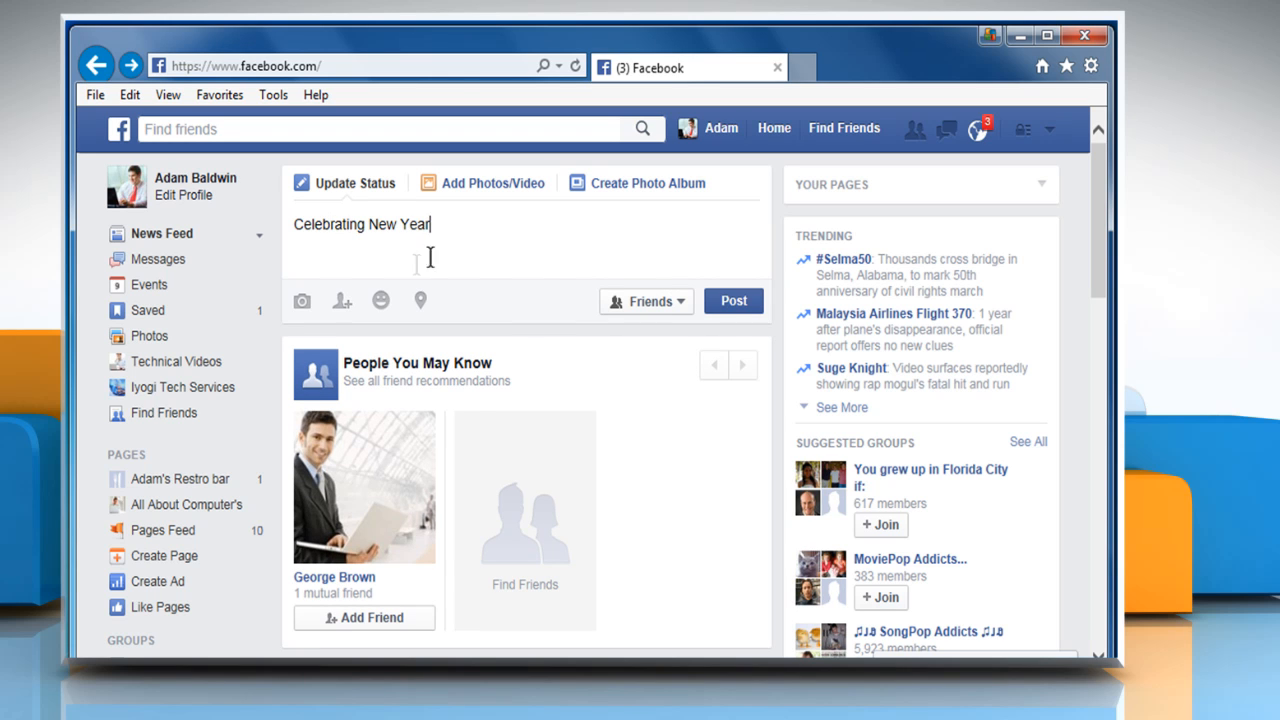
mouse_move(341, 301)
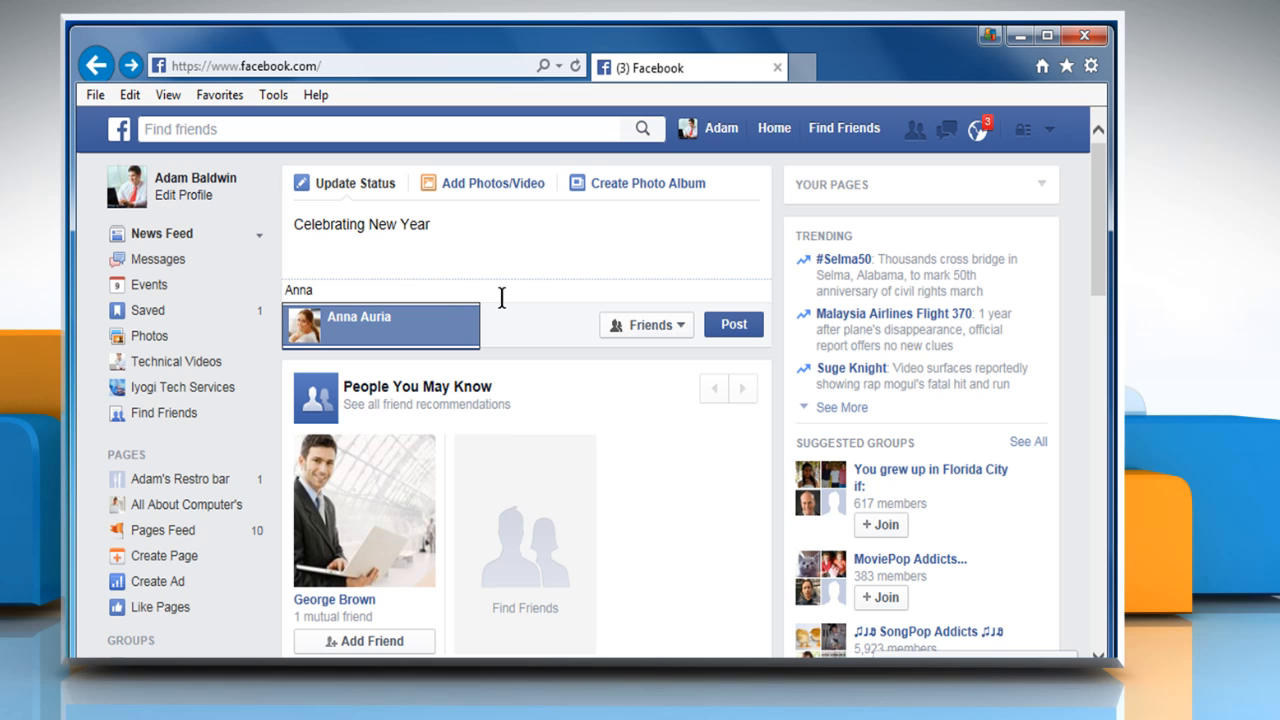
left_click(380, 324)
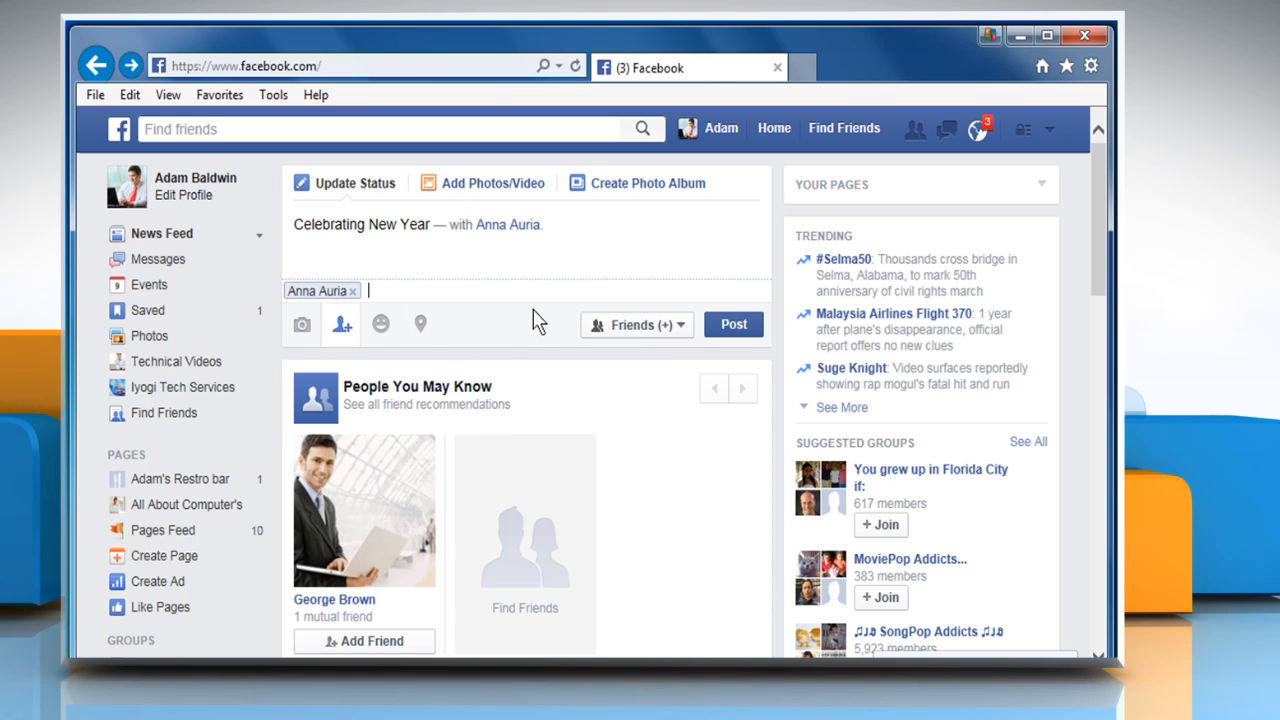
type("Mar")
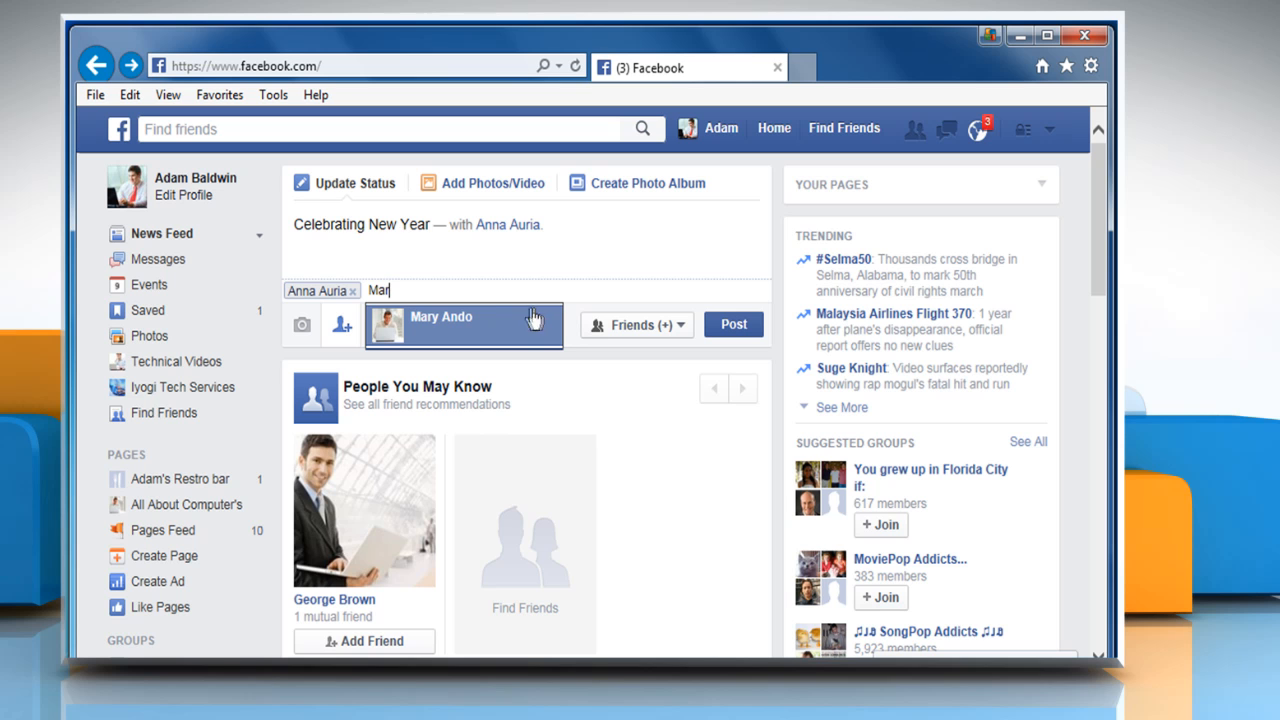
left_click(441, 324)
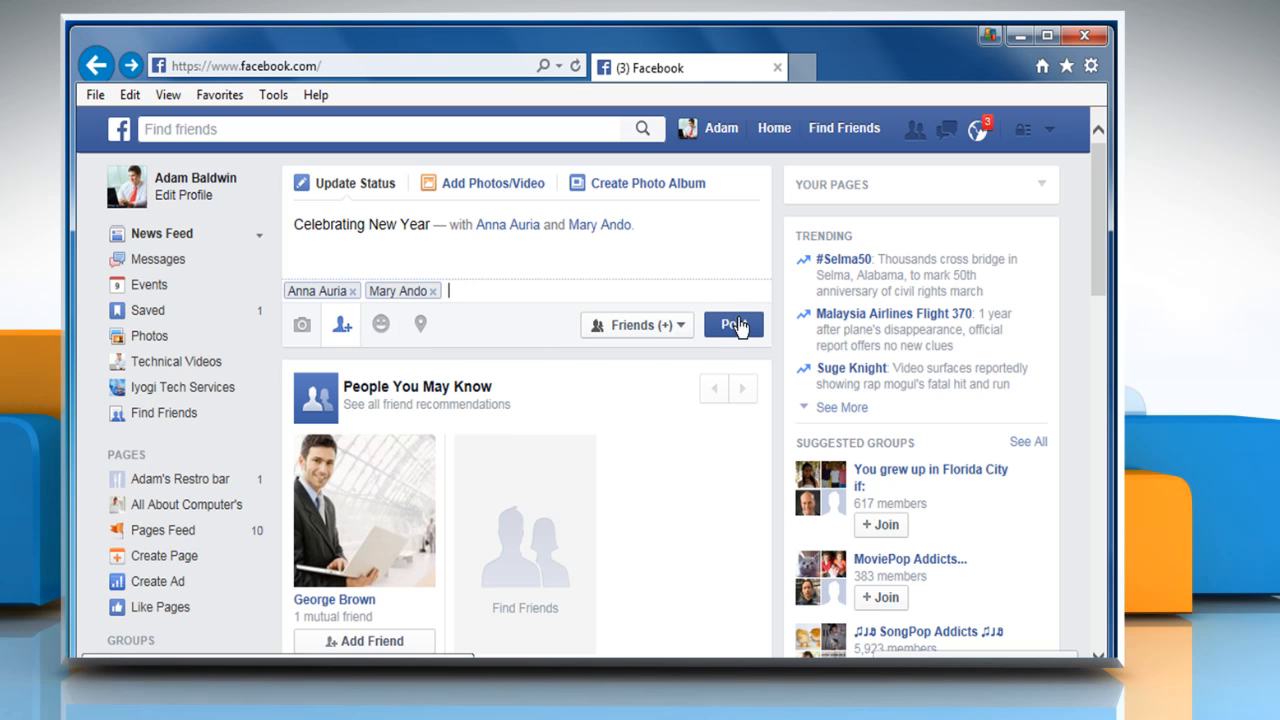
left_click(733, 324)
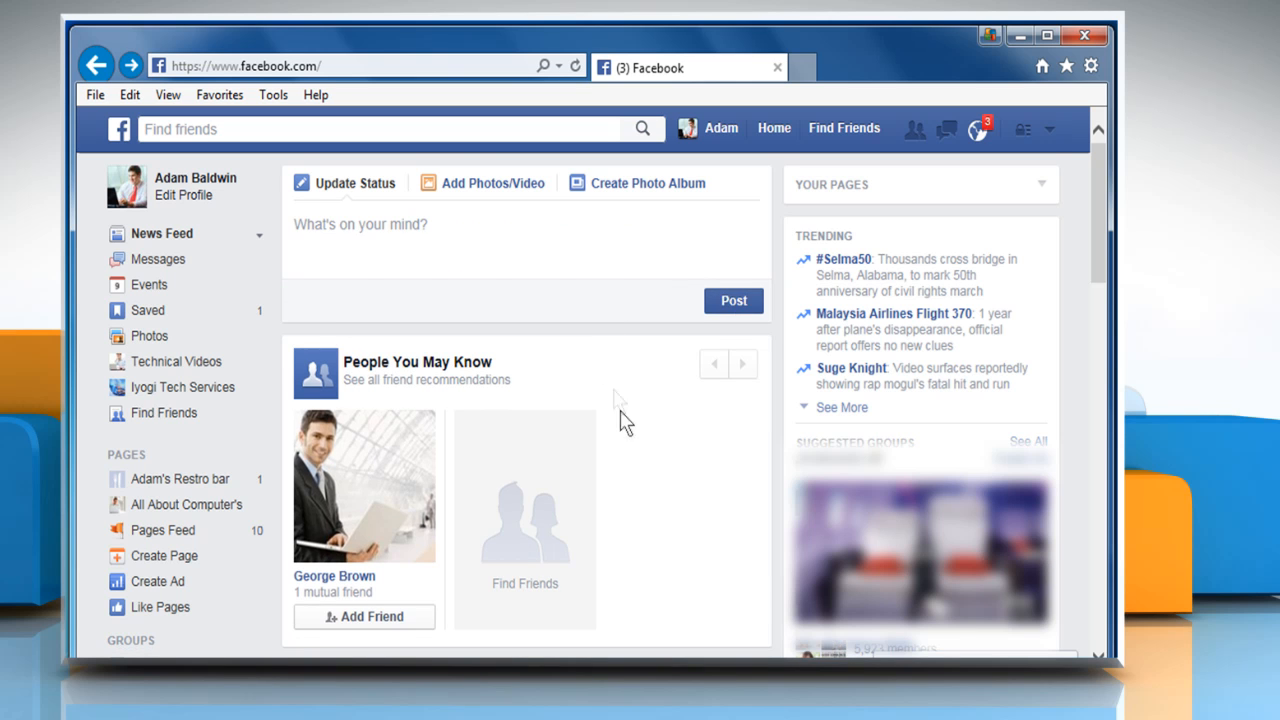
scroll("down", 3)
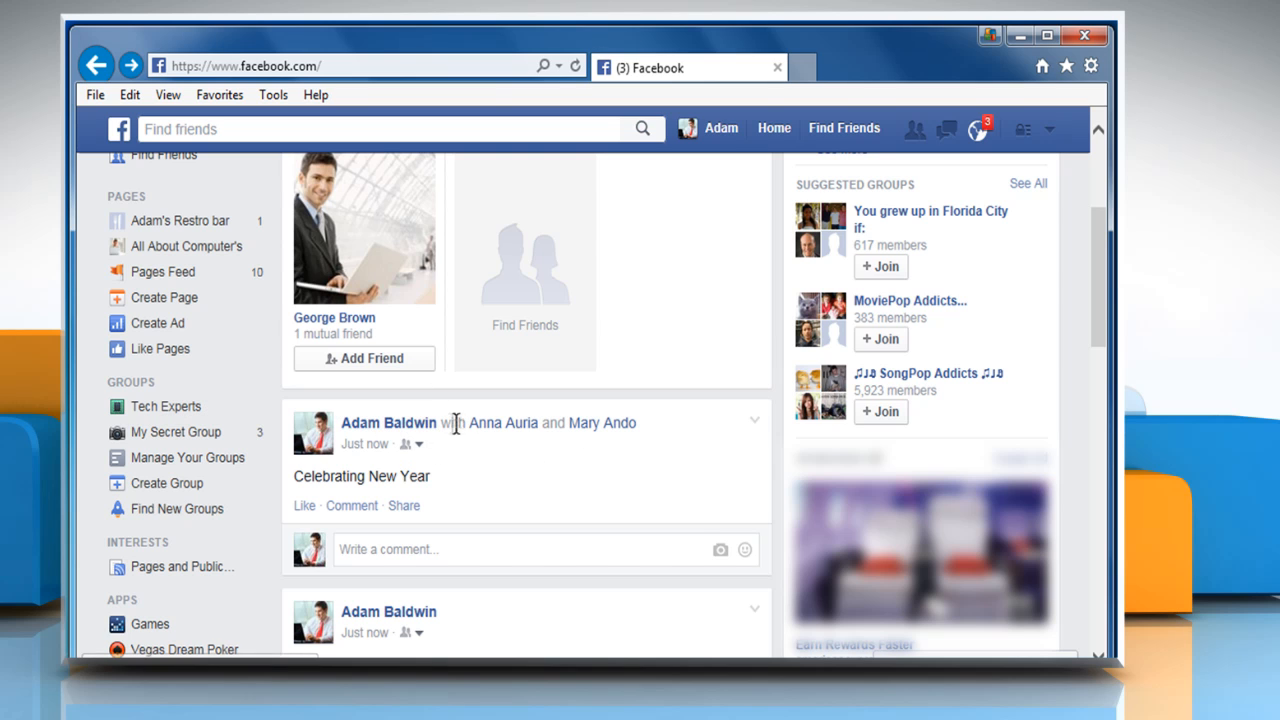
mouse_move(603, 422)
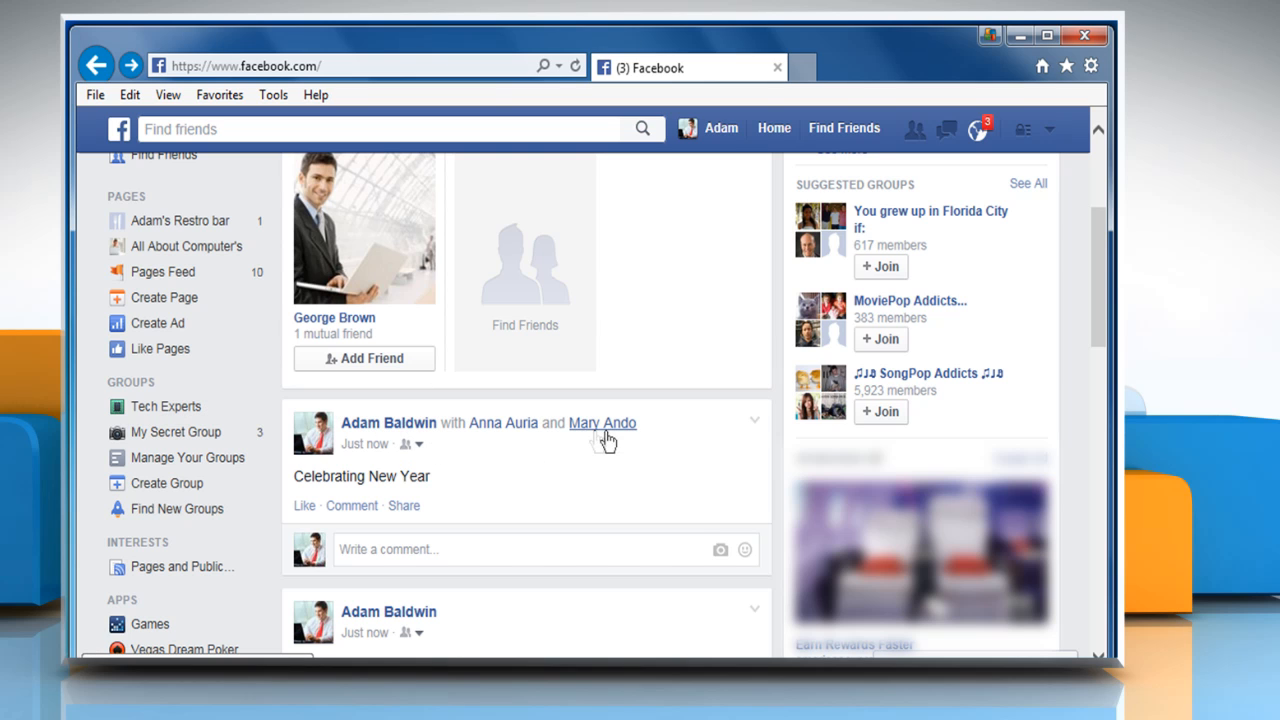